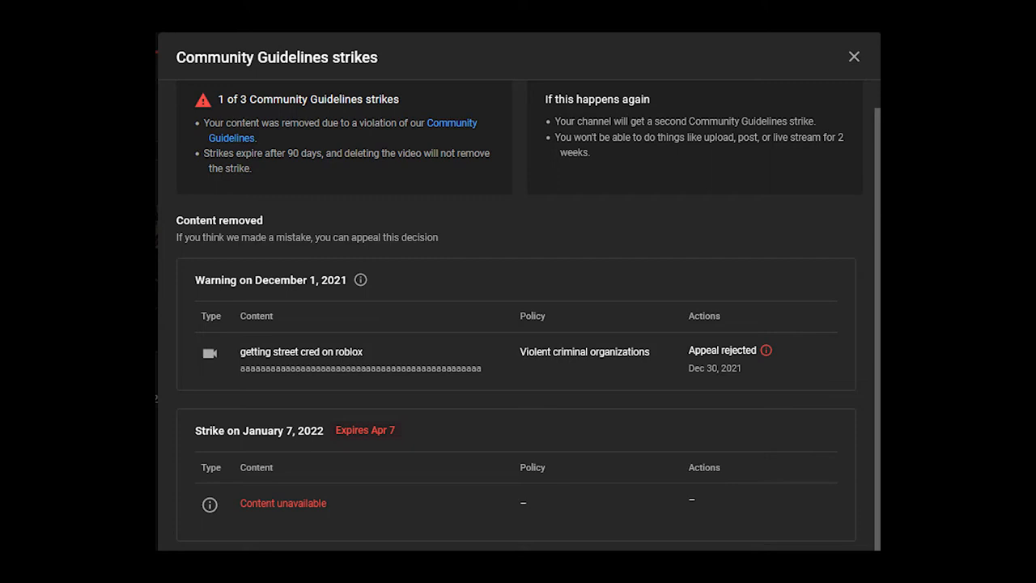
# Dismiss the Community Guidelines strikes dialog and review the channel's video list, mostly Private with copyright claims.
pyautogui.click(853, 56)
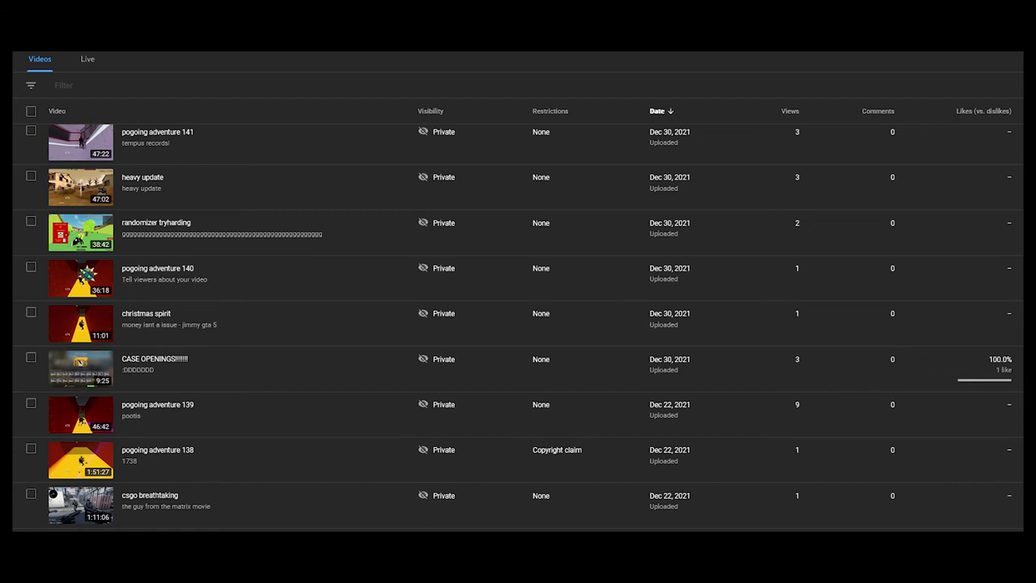
pyautogui.scroll(-3)
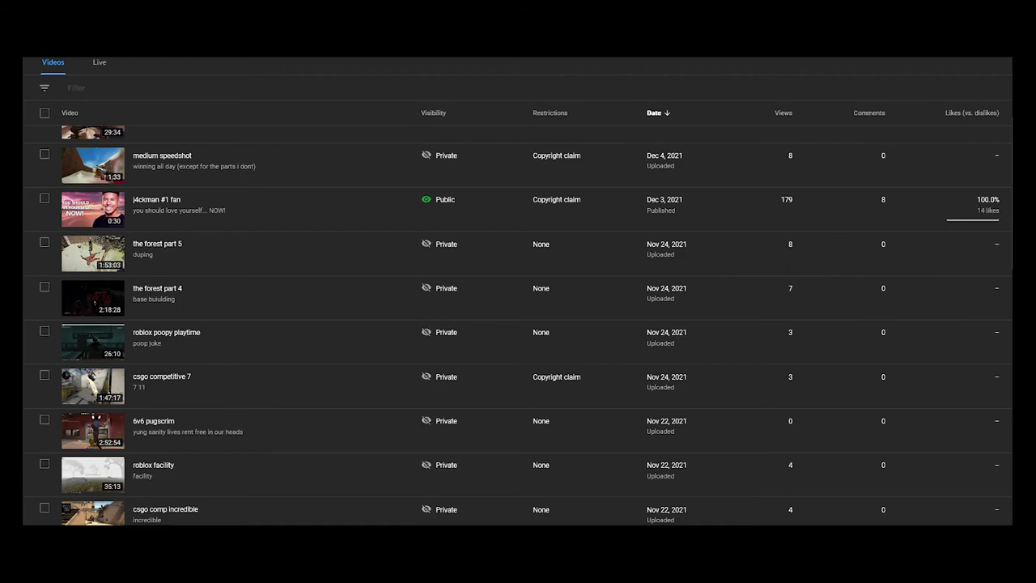